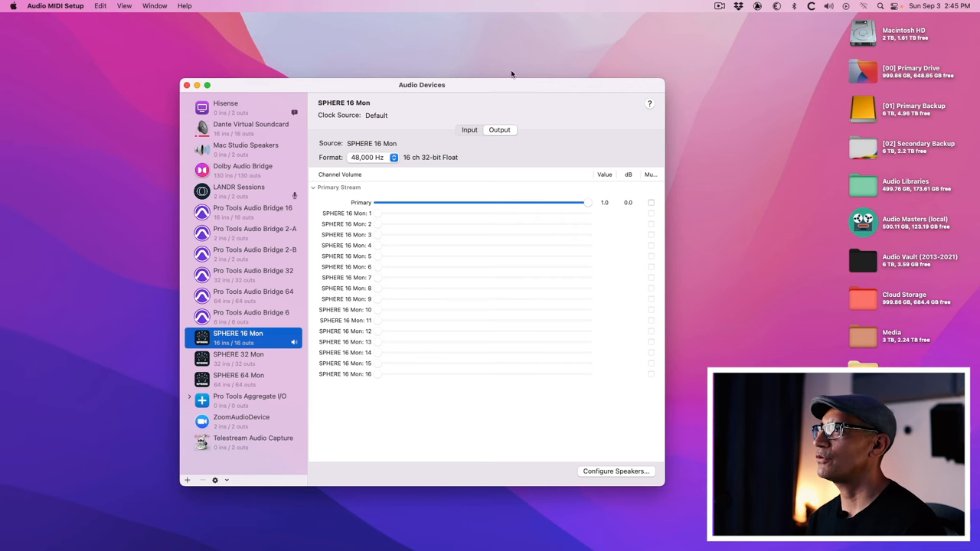
Step: View SPHERE 16 Mon's output channels and bring up its 7.1.4 Atmos Surround speaker configuration
click(830, 6)
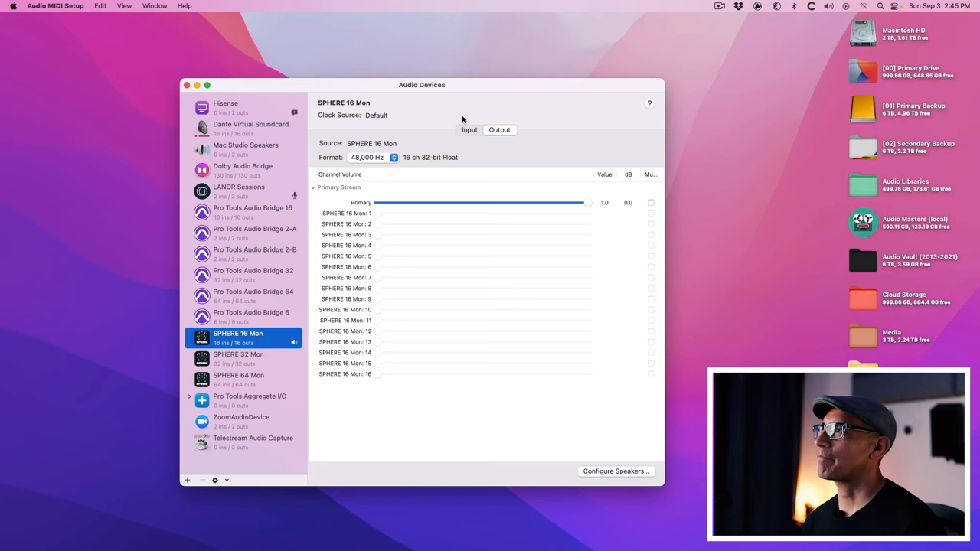
mouse_move(447, 93)
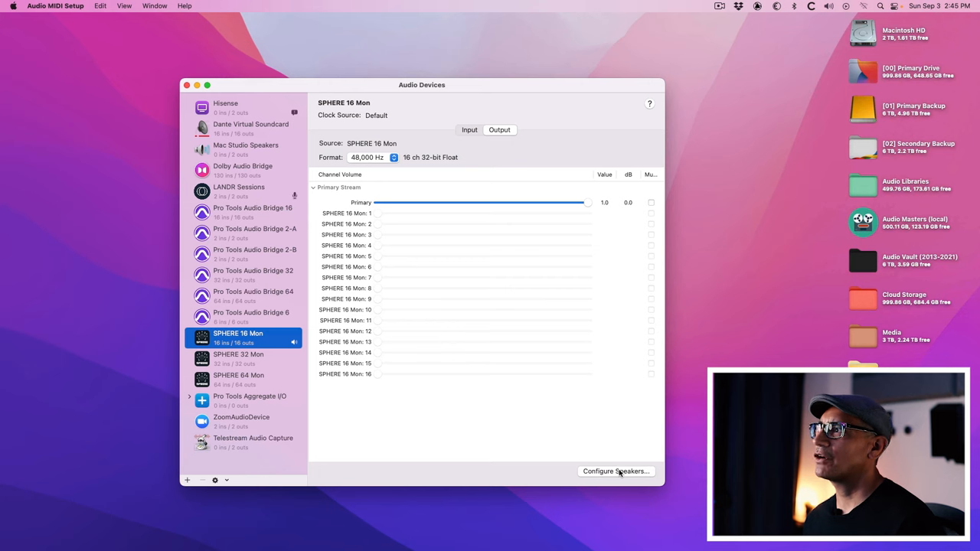
click(615, 472)
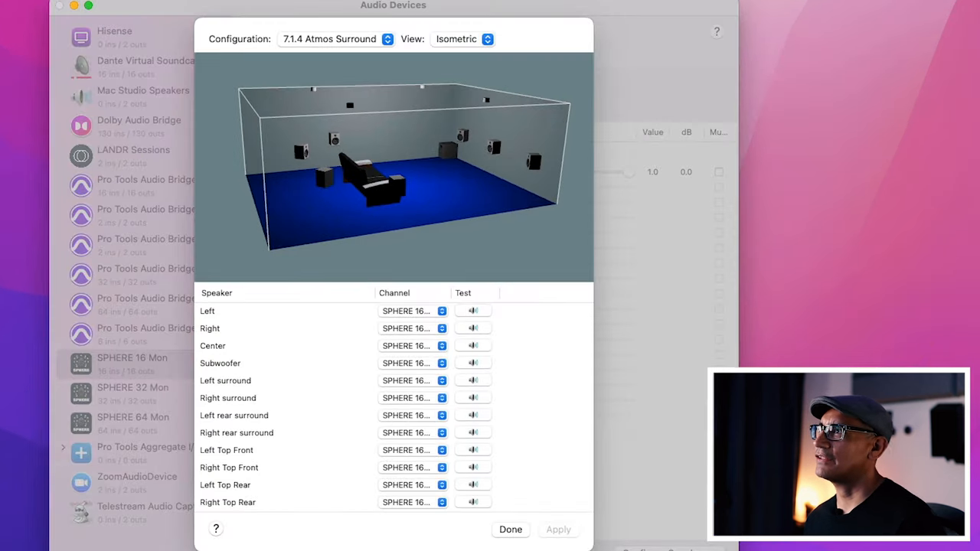
mouse_move(304, 187)
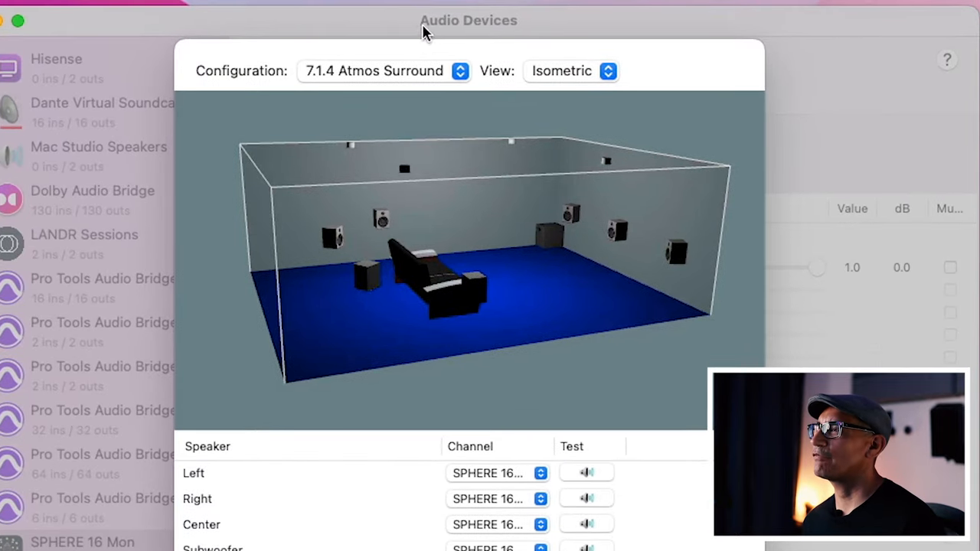
mouse_move(268, 427)
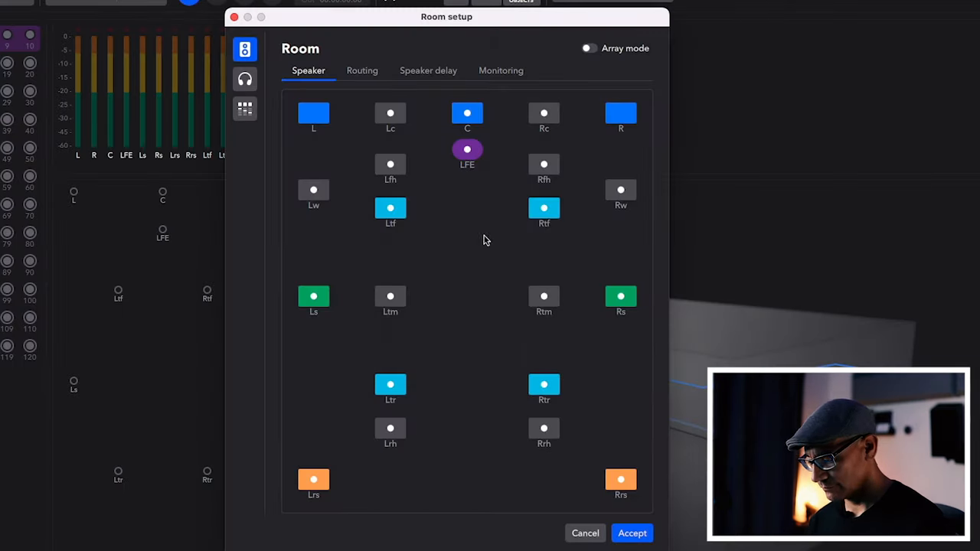
Step: Show the Routing view listing channel numbers 1–12 for the 7.1.4 room's speakers
click(361, 70)
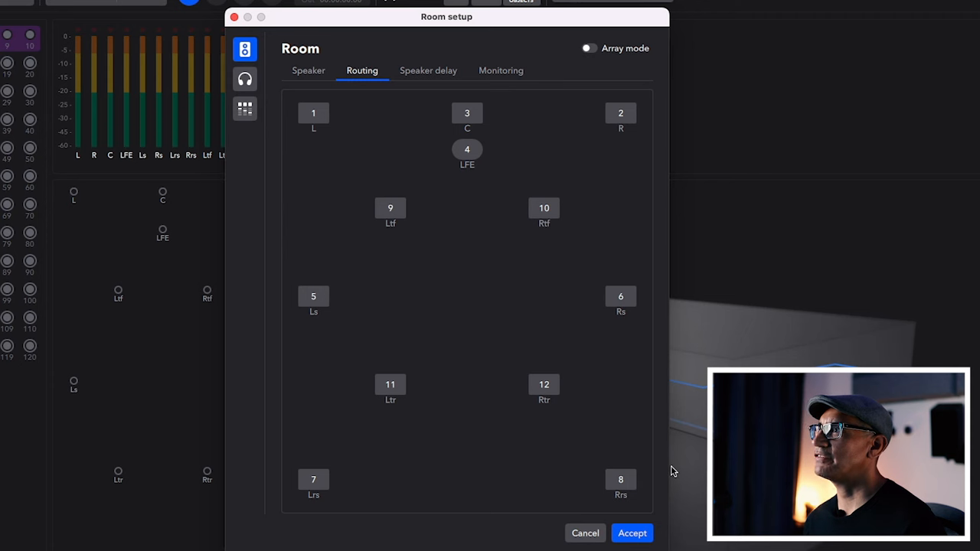
mouse_move(526, 383)
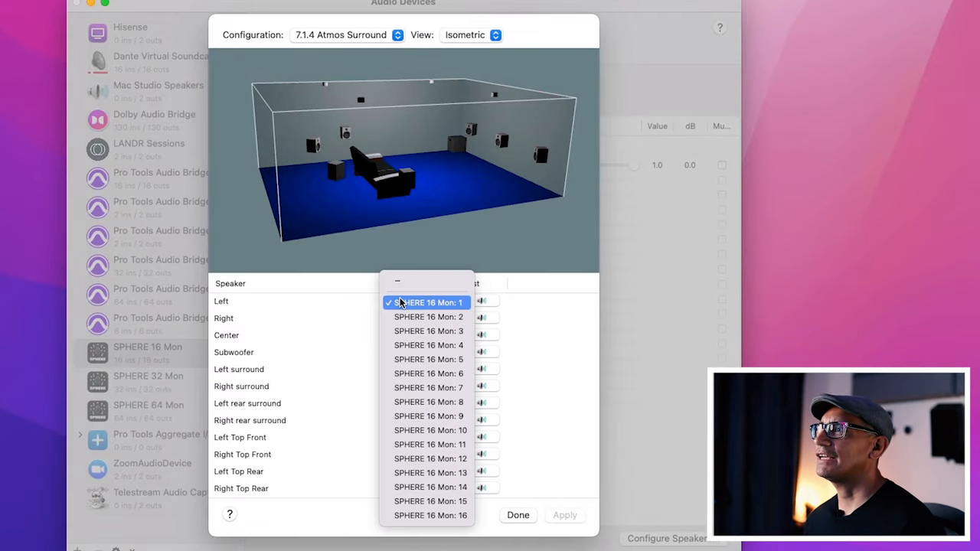
click(427, 301)
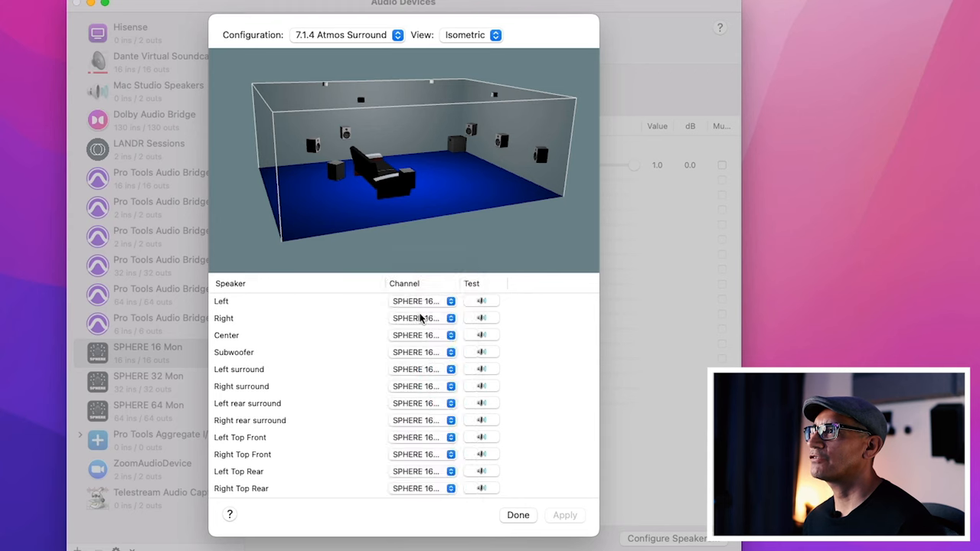
mouse_move(392, 340)
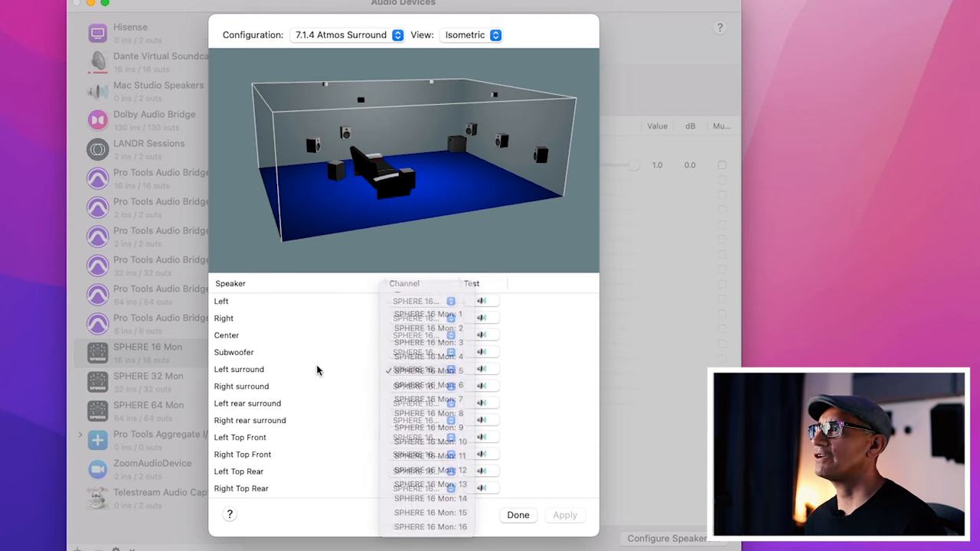
click(427, 490)
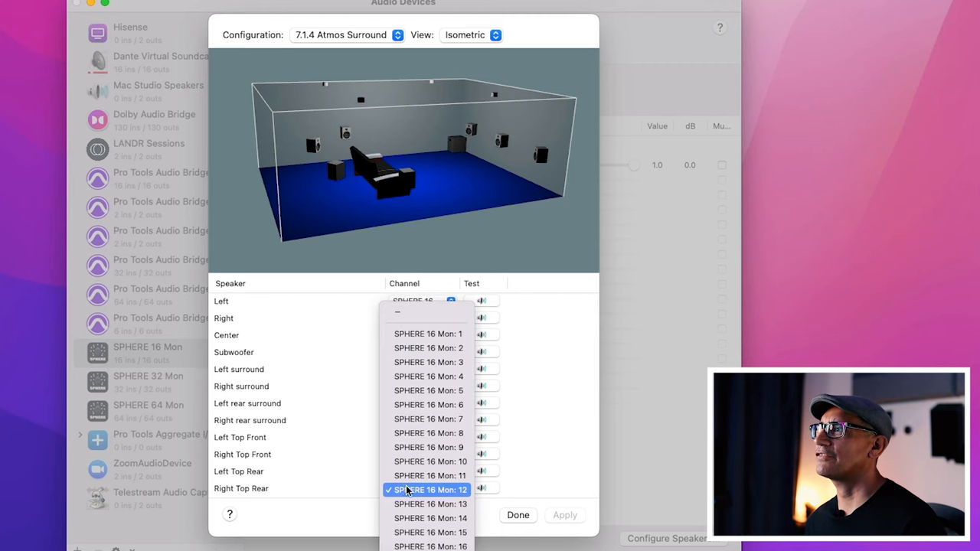
click(428, 490)
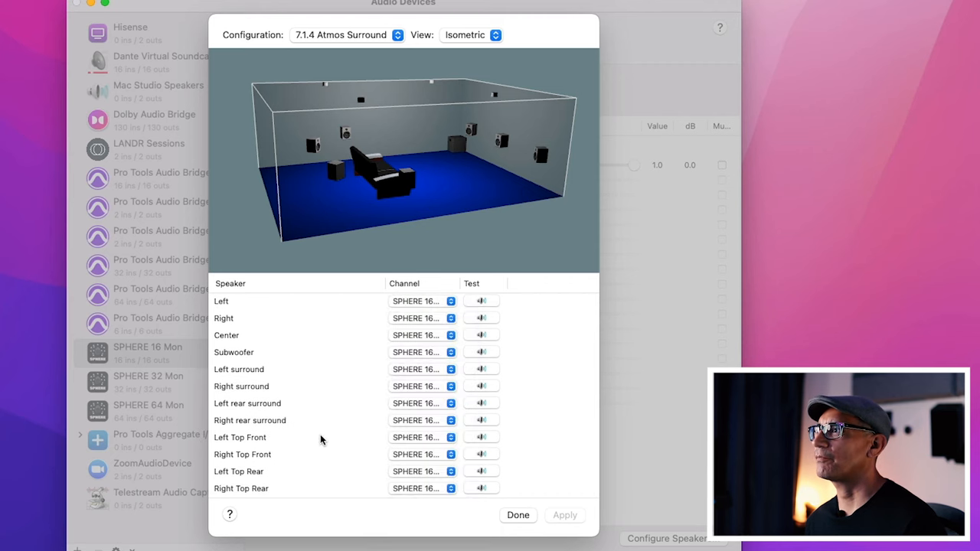
click(518, 514)
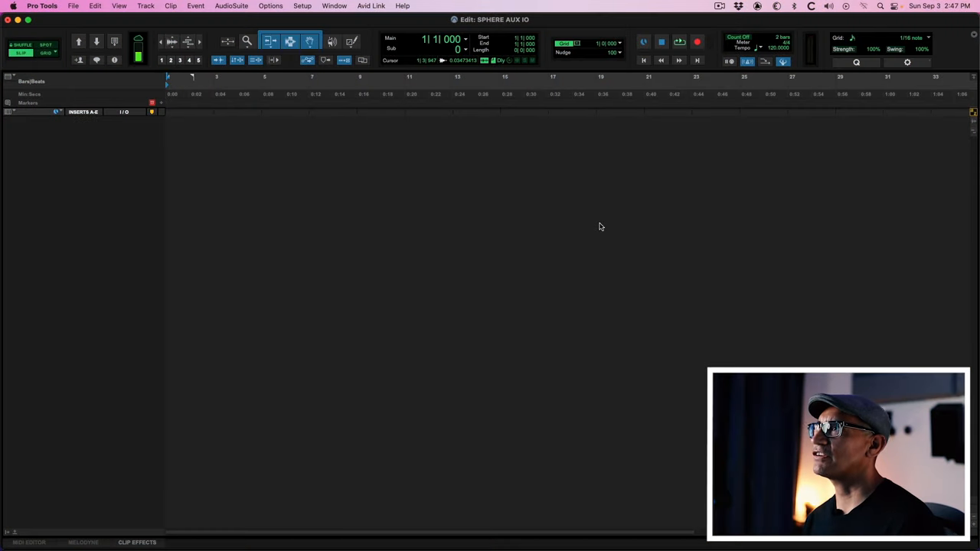
Step: Bring up Playback Engine from the Setup menu, showing HD Native Thunderbolt at 512 samples
click(302, 6)
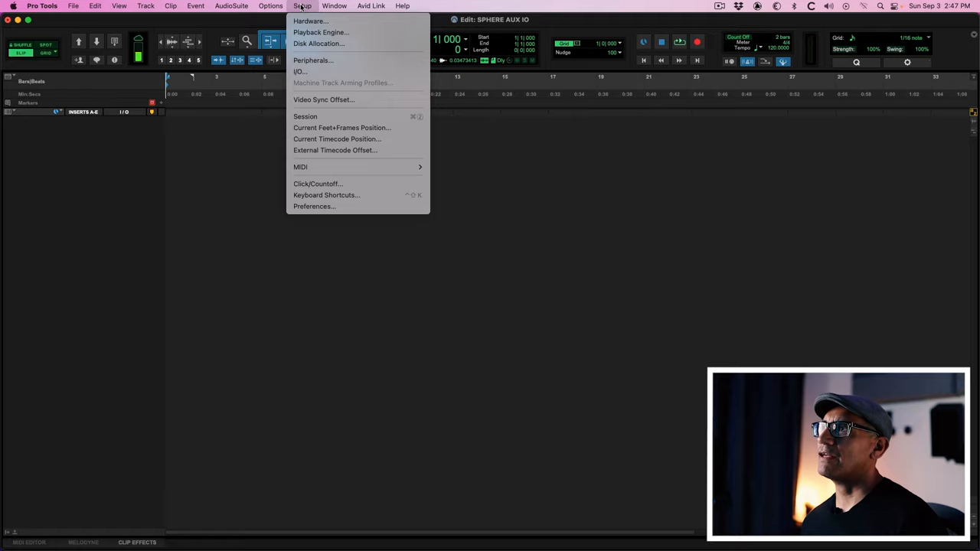
click(320, 32)
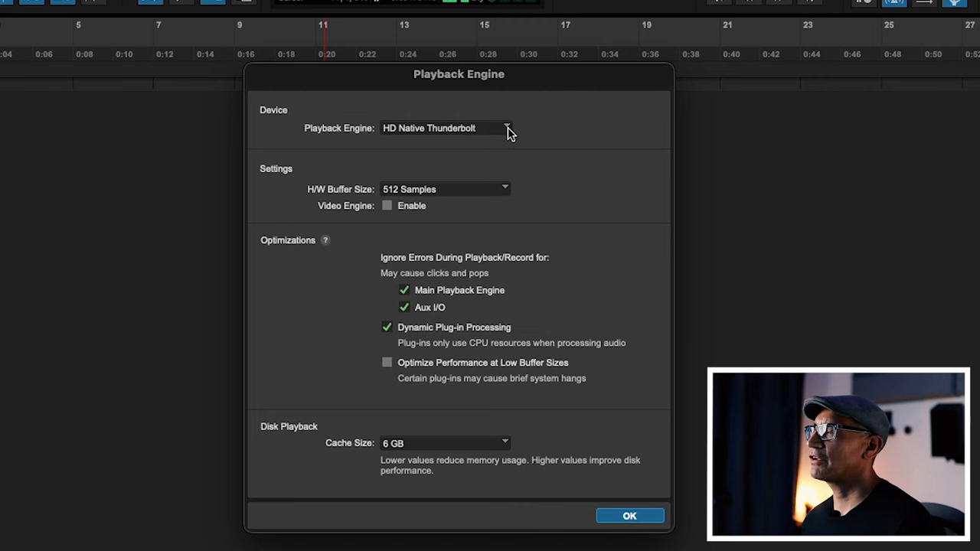
mouse_move(511, 136)
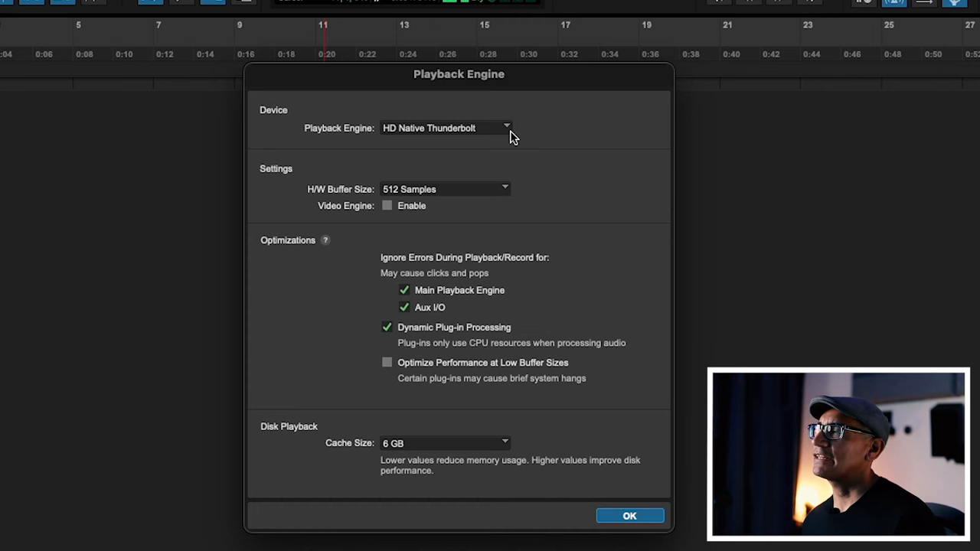
mouse_move(558, 364)
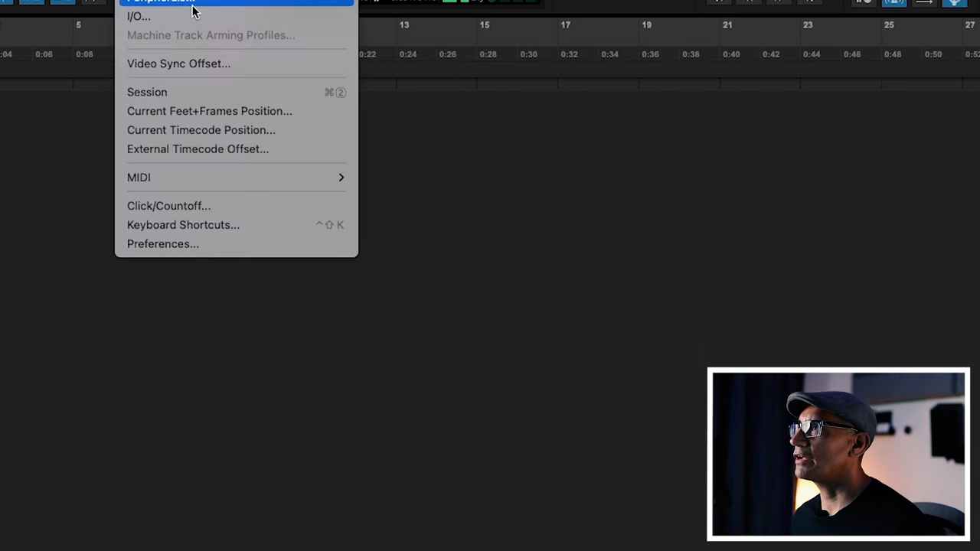
Step: In I/O Setup's Aux I/O, tick In for SPHERE 16 Mon and confirm the change
click(137, 15)
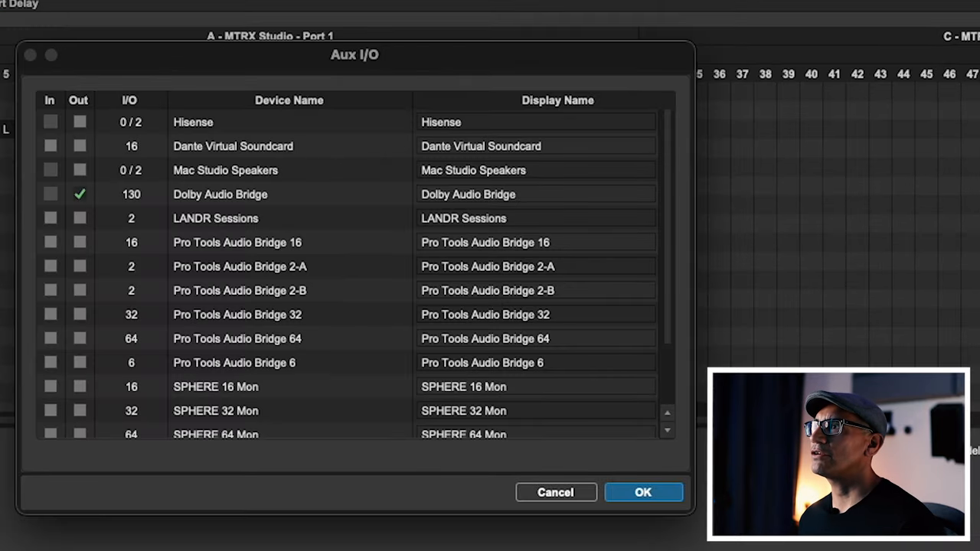
mouse_move(47, 128)
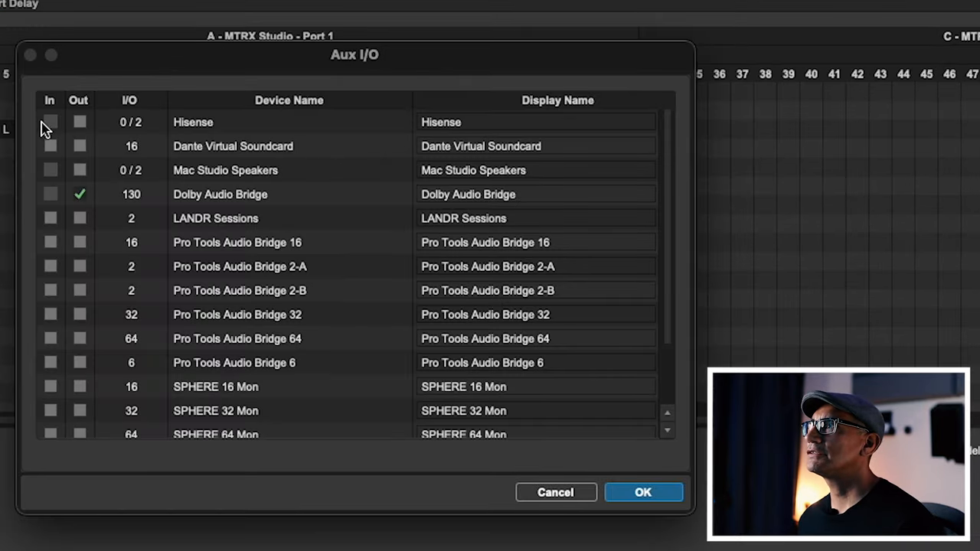
mouse_move(49, 391)
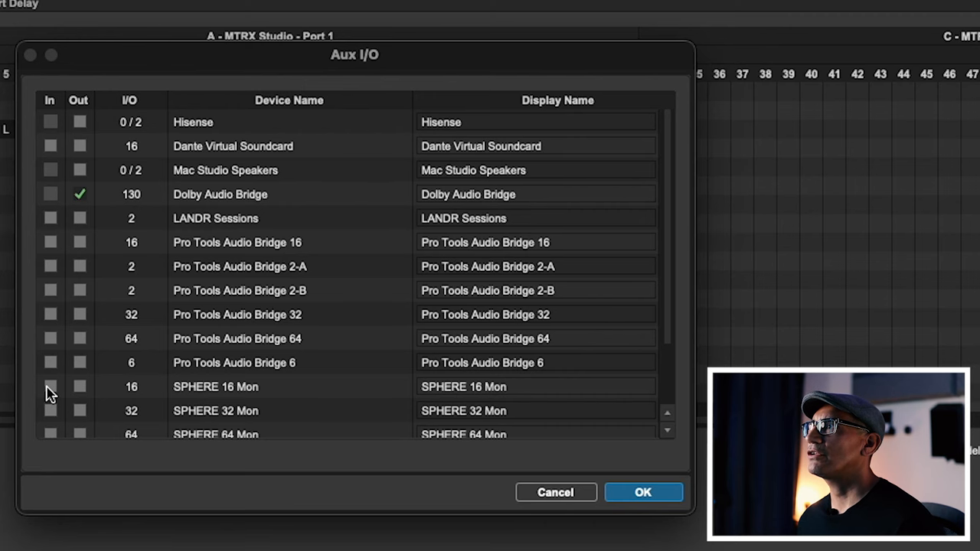
click(49, 386)
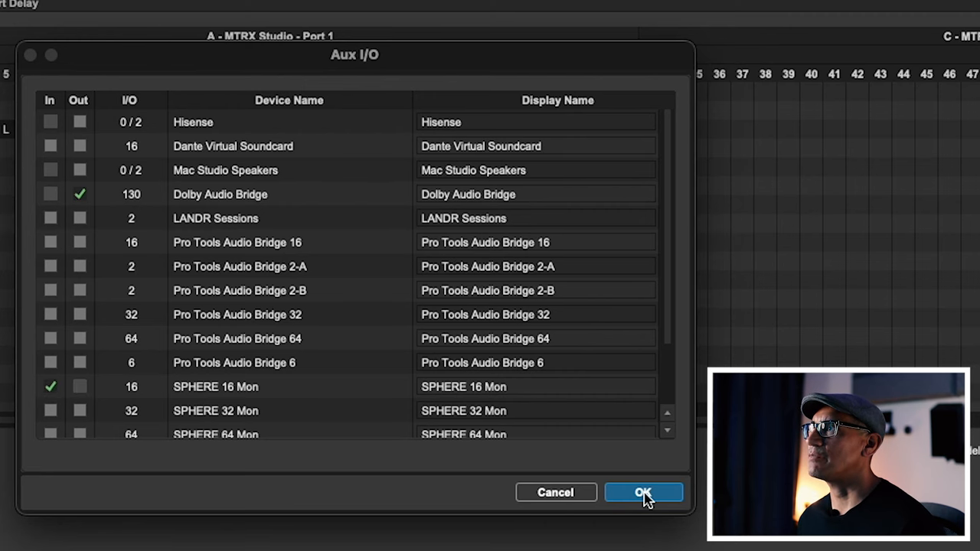
click(643, 493)
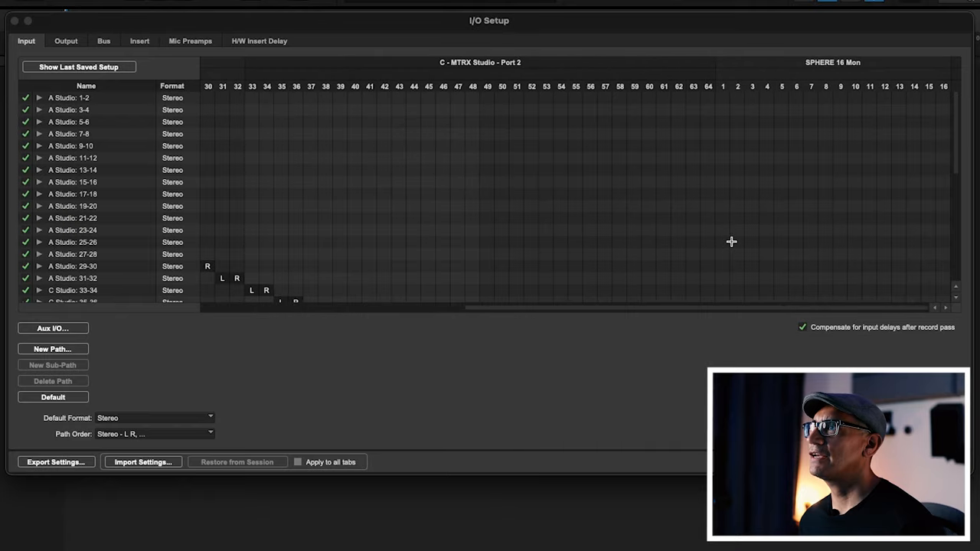
mouse_move(854, 77)
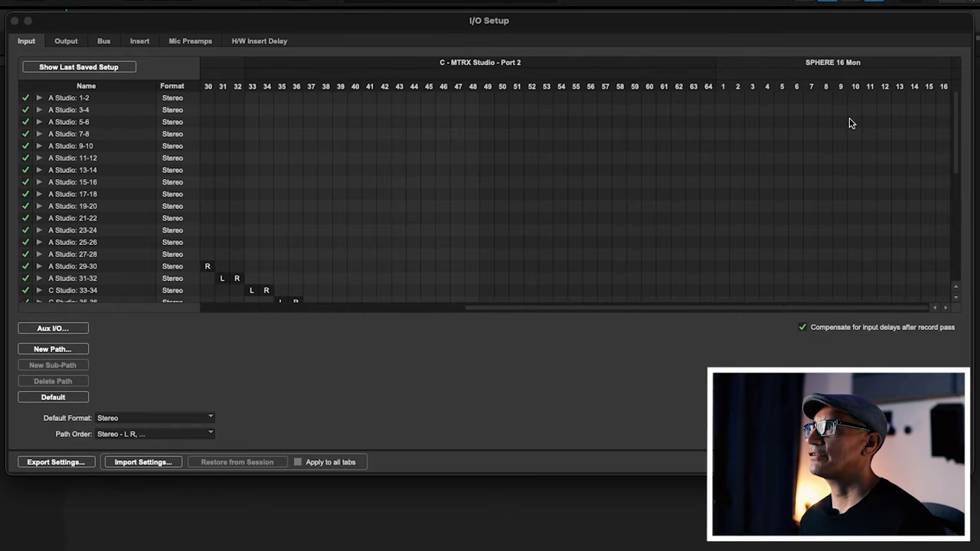
Step: Set the first SPHERE 16 Mon input path to 7.1.4 format across channels 1–12 and accept it
scroll(down, 3)
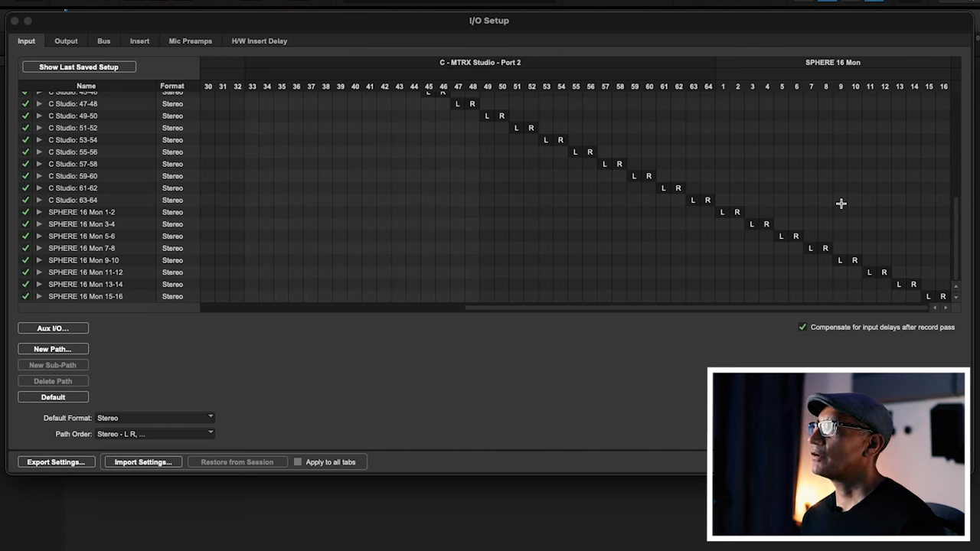
mouse_move(90, 214)
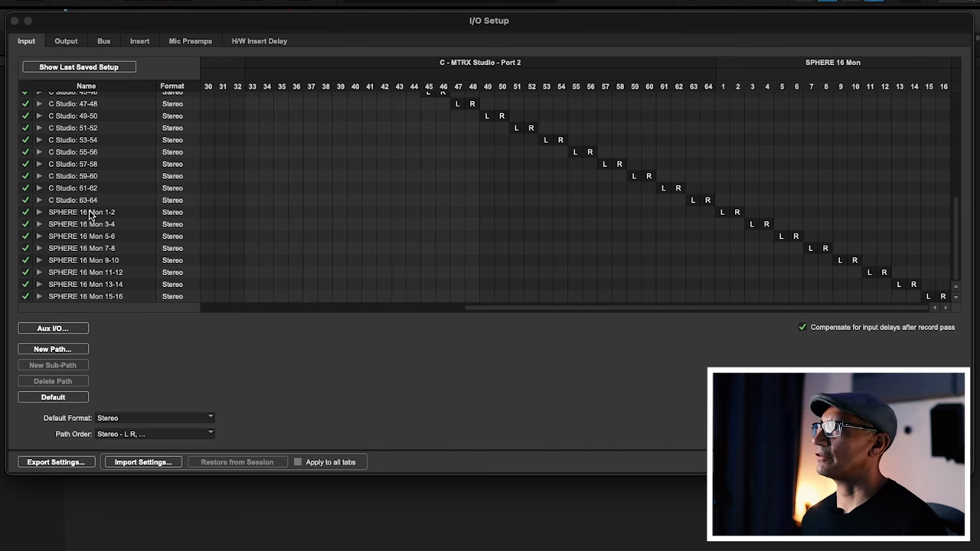
click(83, 211)
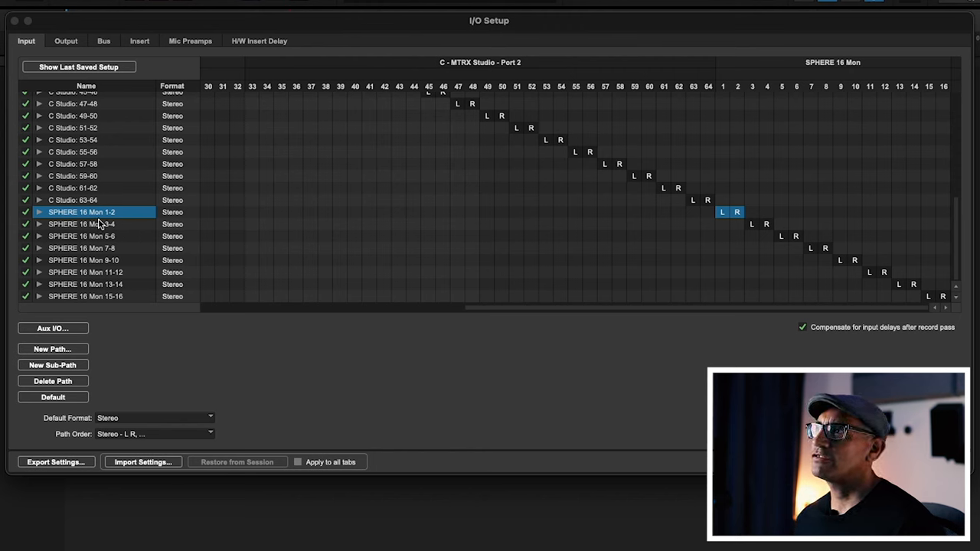
mouse_move(110, 221)
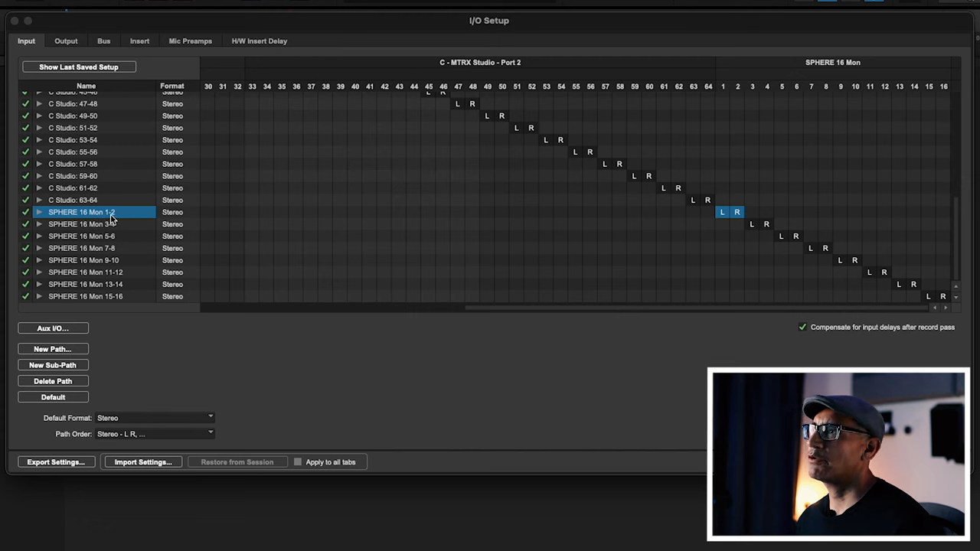
click(171, 211)
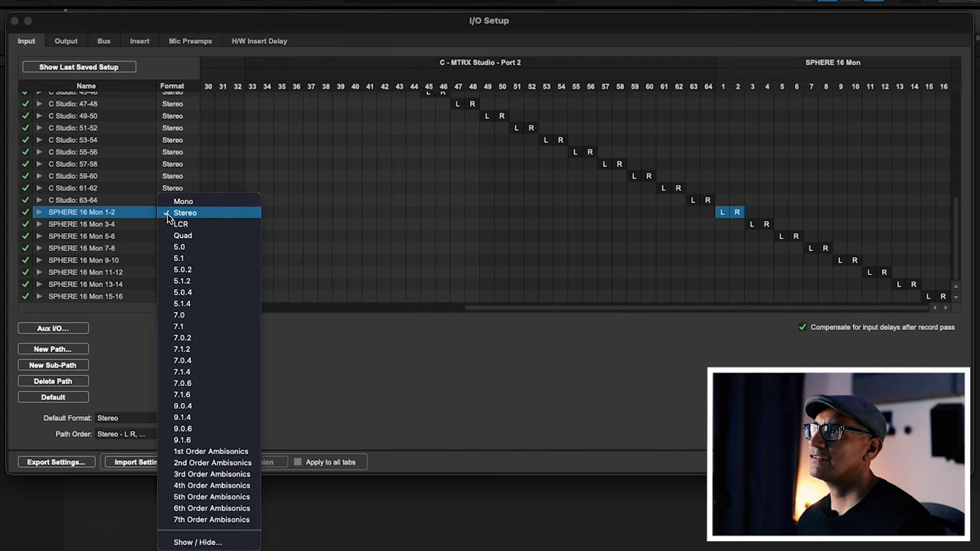
mouse_move(200, 383)
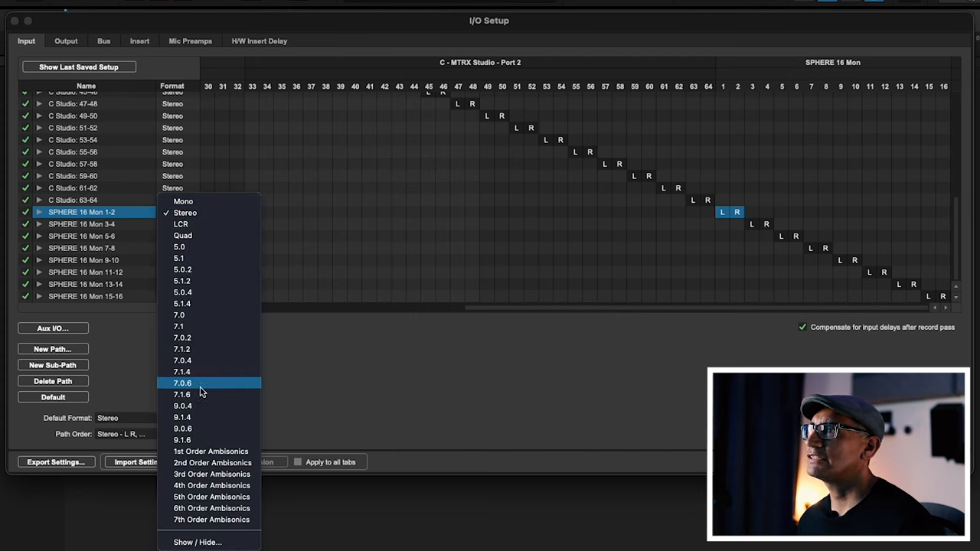
mouse_move(198, 395)
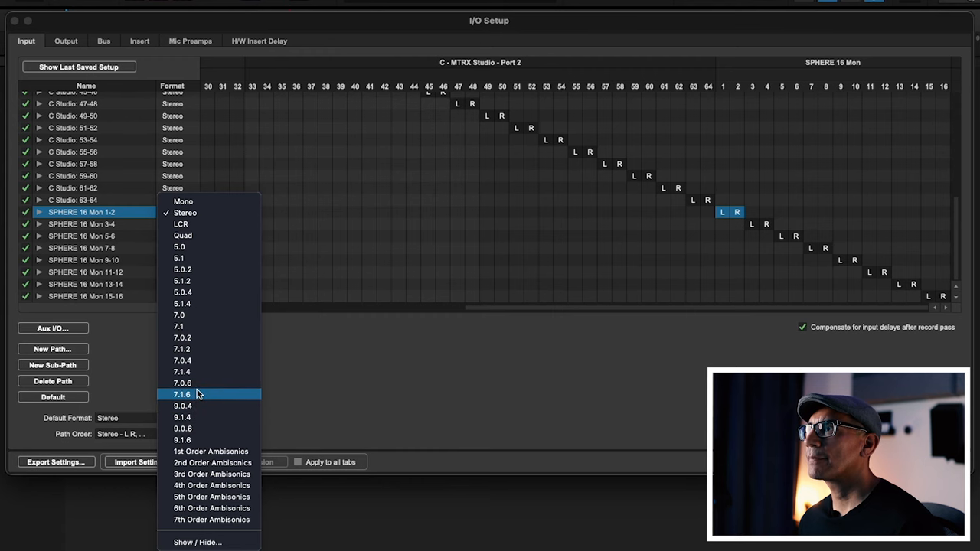
click(181, 395)
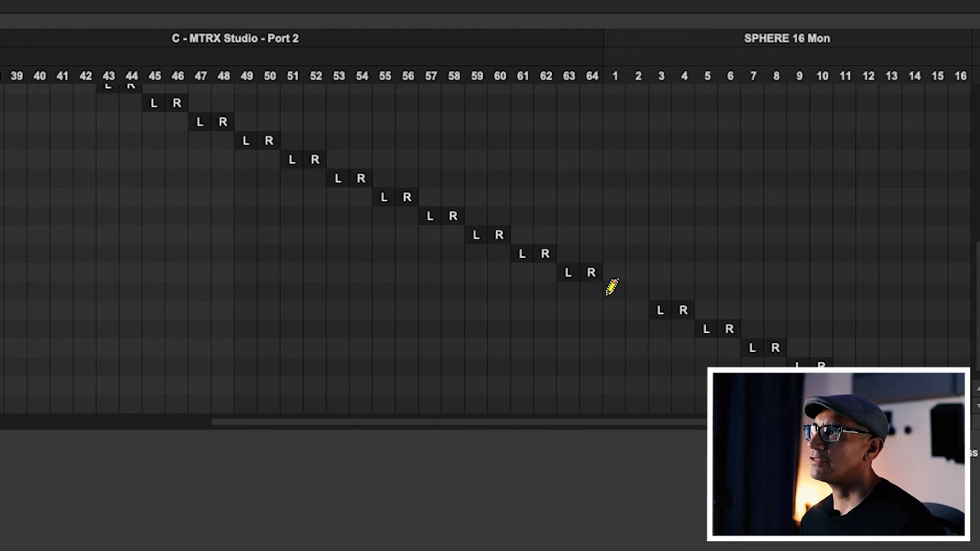
mouse_move(622, 282)
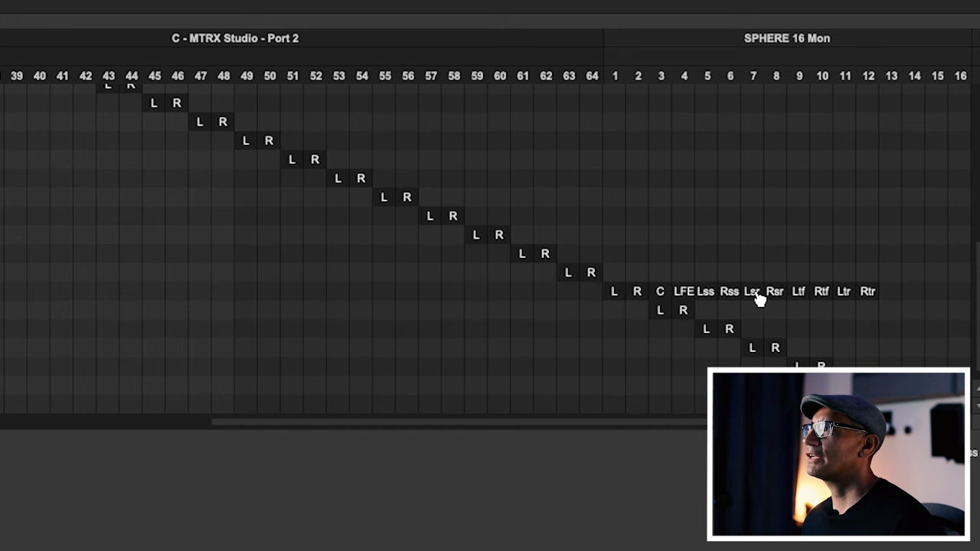
mouse_move(662, 306)
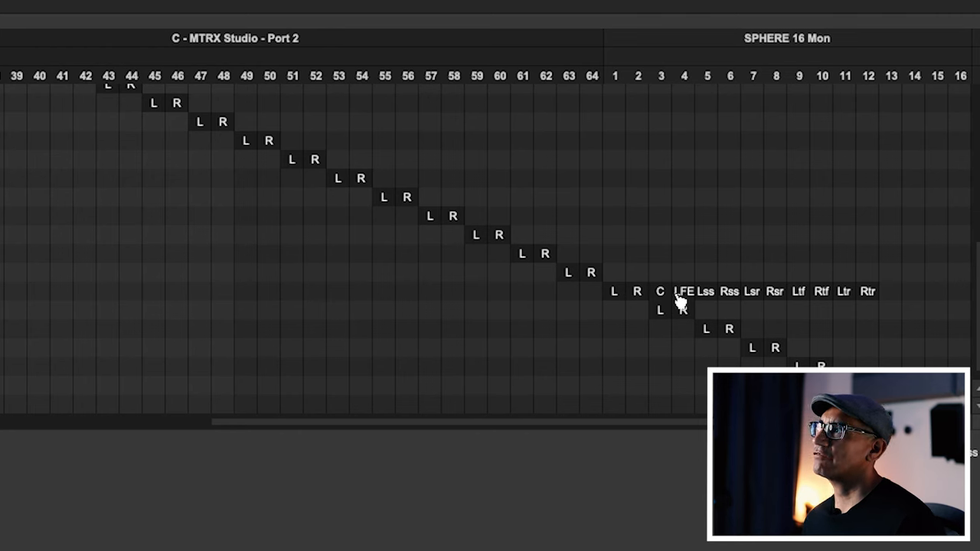
mouse_move(337, 320)
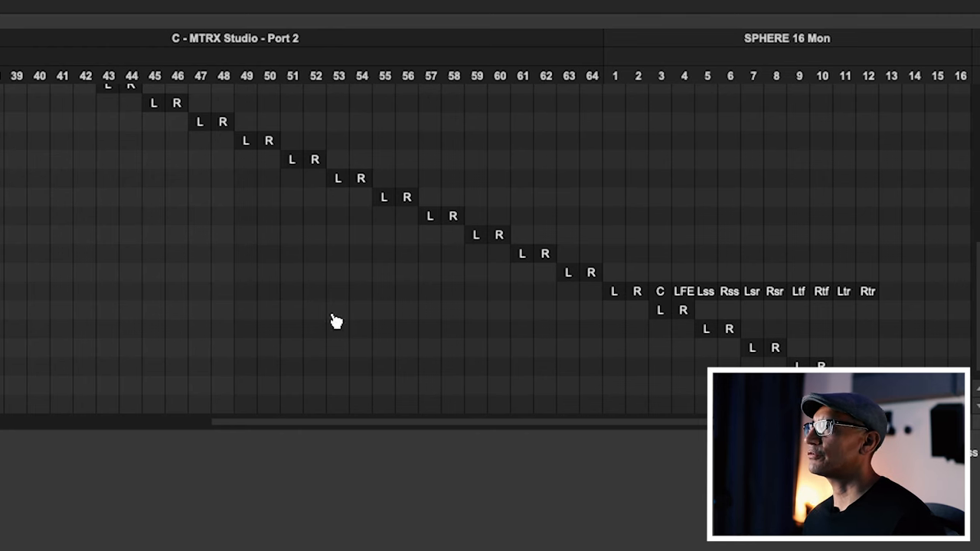
click(671, 310)
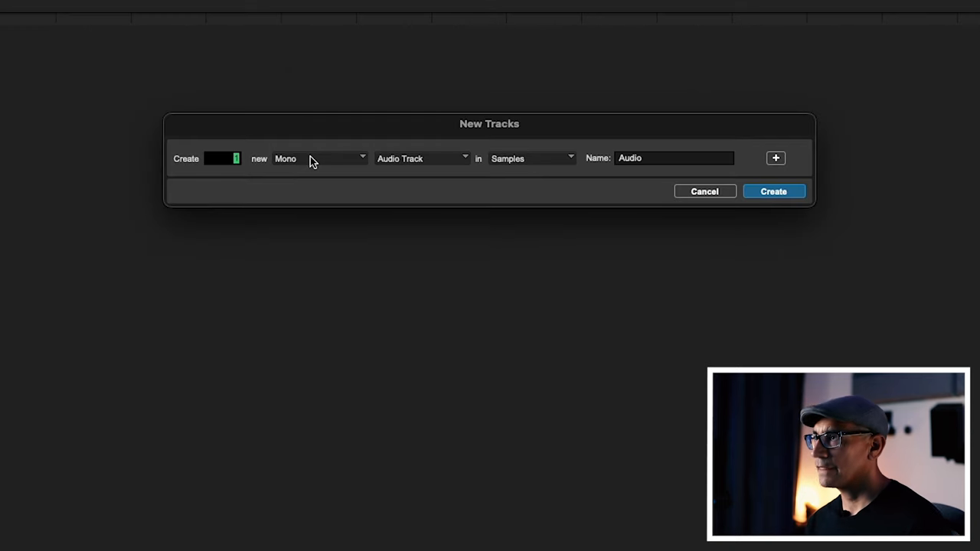
Step: Create a new audio track in 7.1.4 format named '7.1.4 RIP'
click(322, 157)
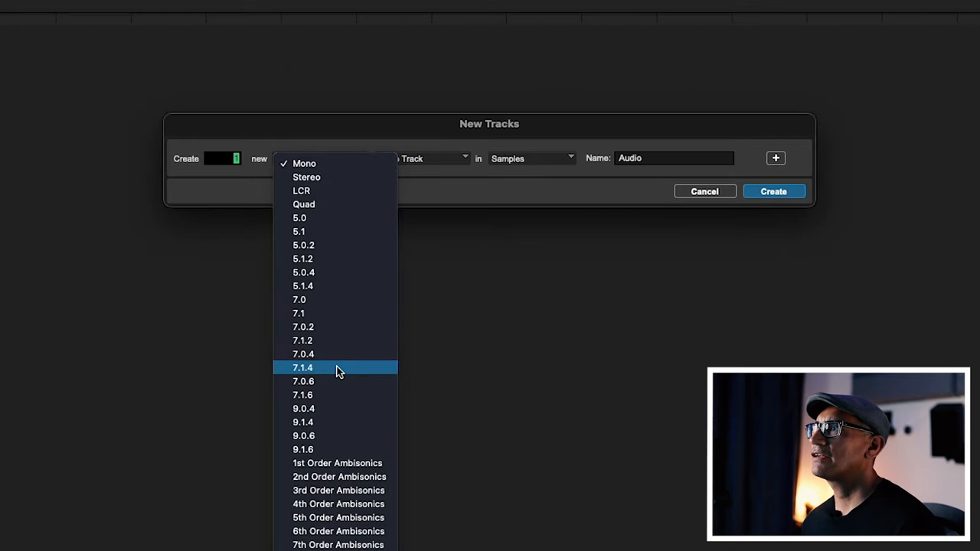
click(303, 367)
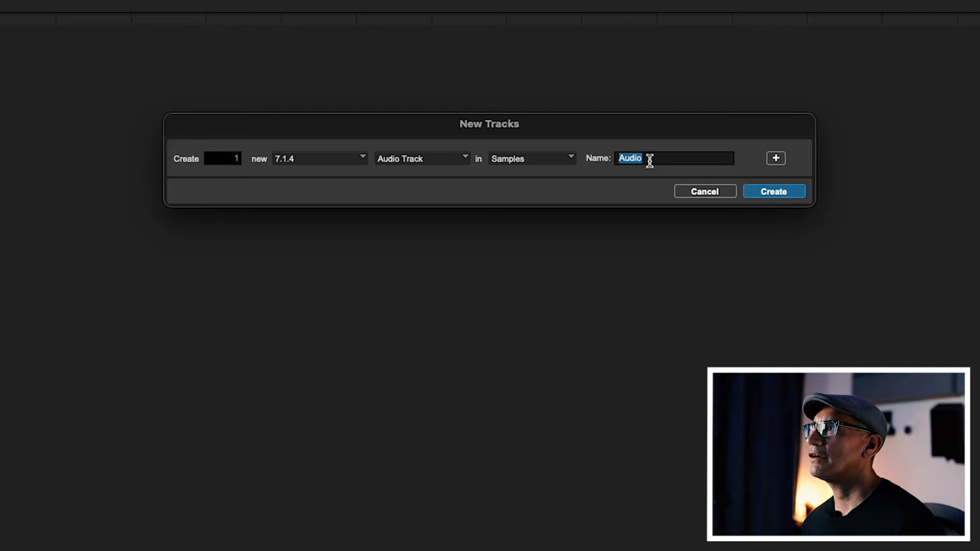
text(7.1.4)
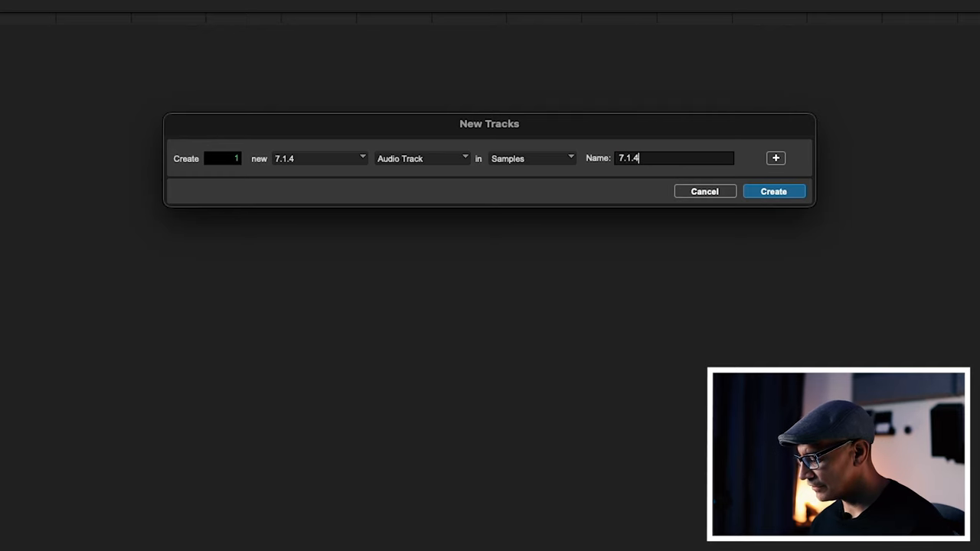
text(RIP)
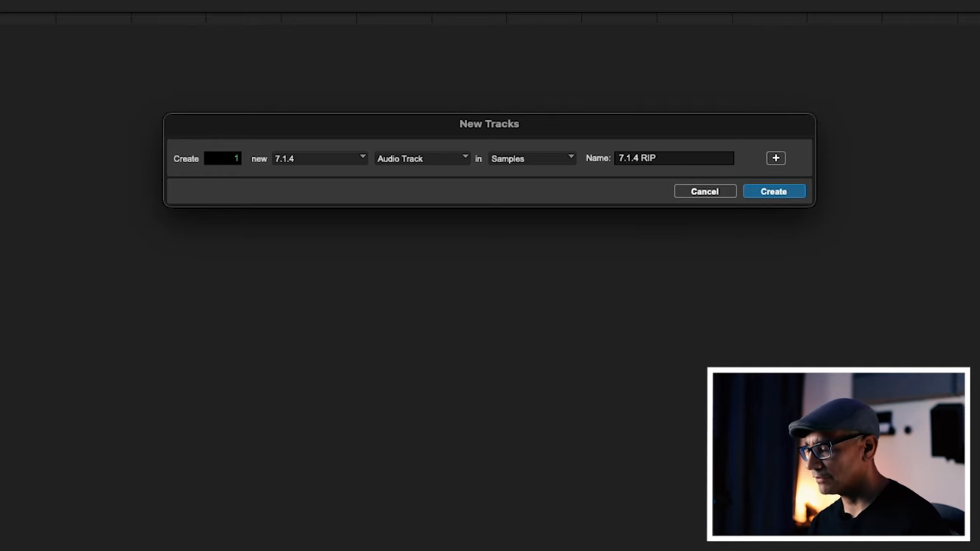
click(773, 192)
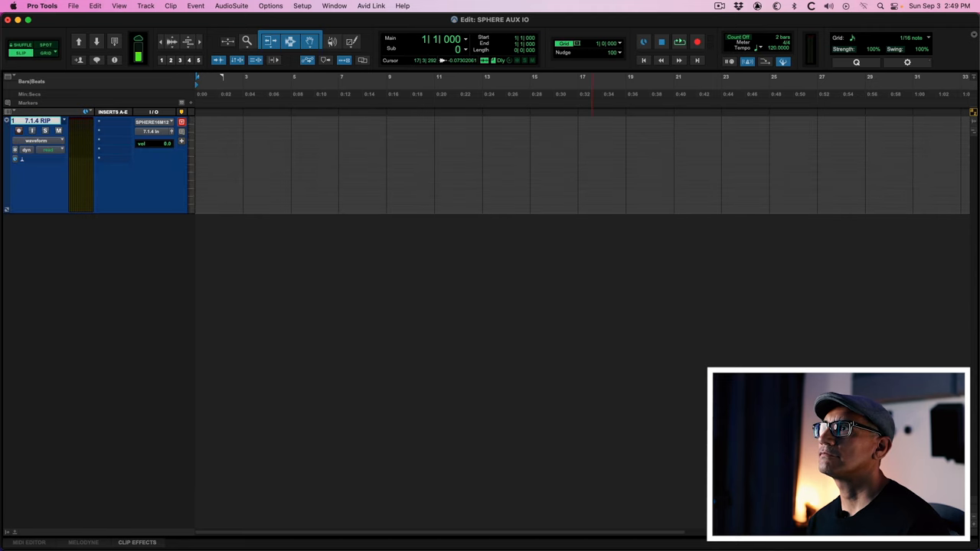
Step: Route the 7.1.4 RIP track's output to the 7.1.4 Bed 1-10 Atmos bed path
click(153, 131)
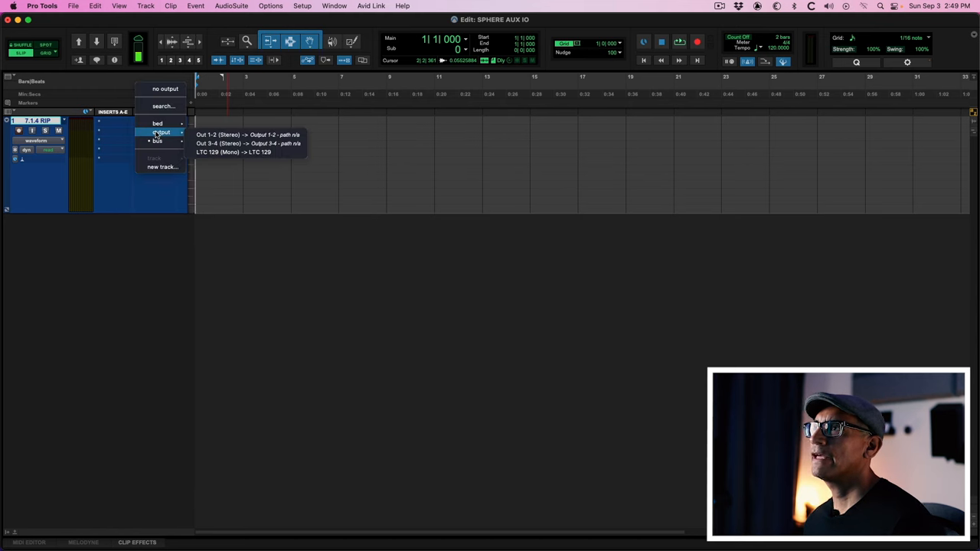
click(156, 122)
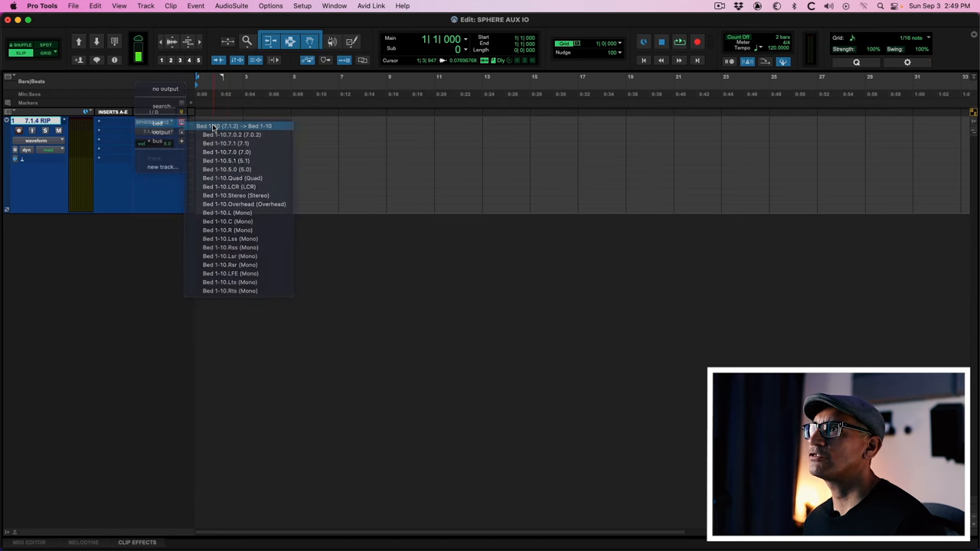
click(212, 126)
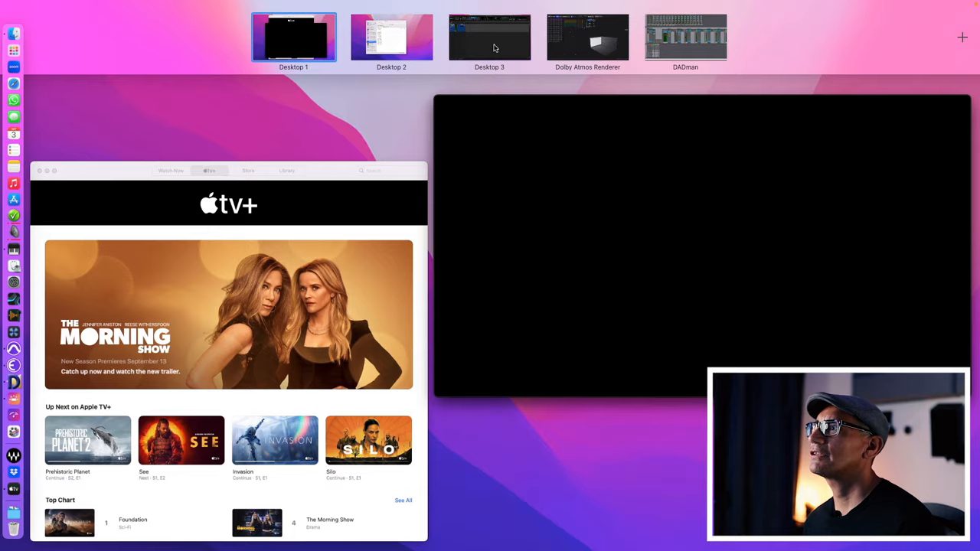
Step: Switch from Mission Control to the Apple TV window showing The Morning Show
click(490, 37)
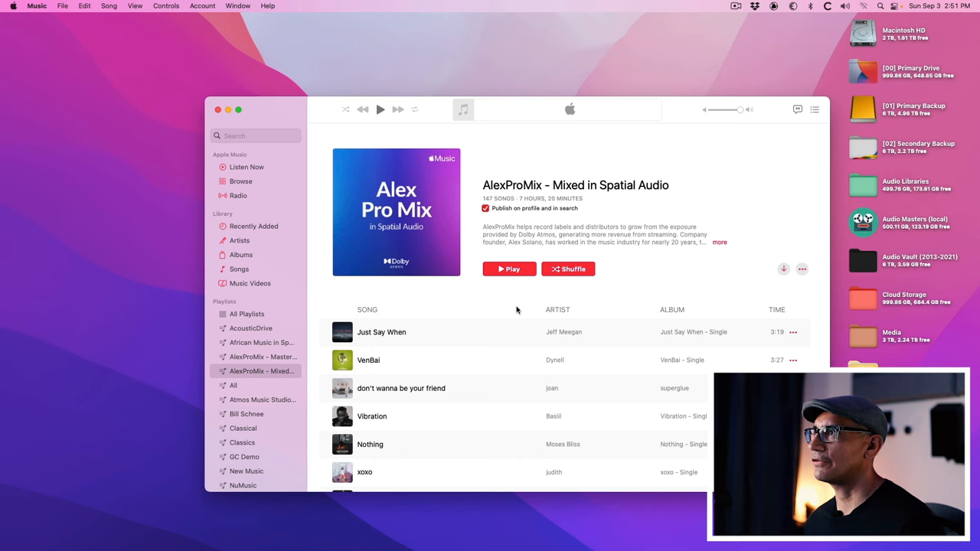
mouse_move(528, 304)
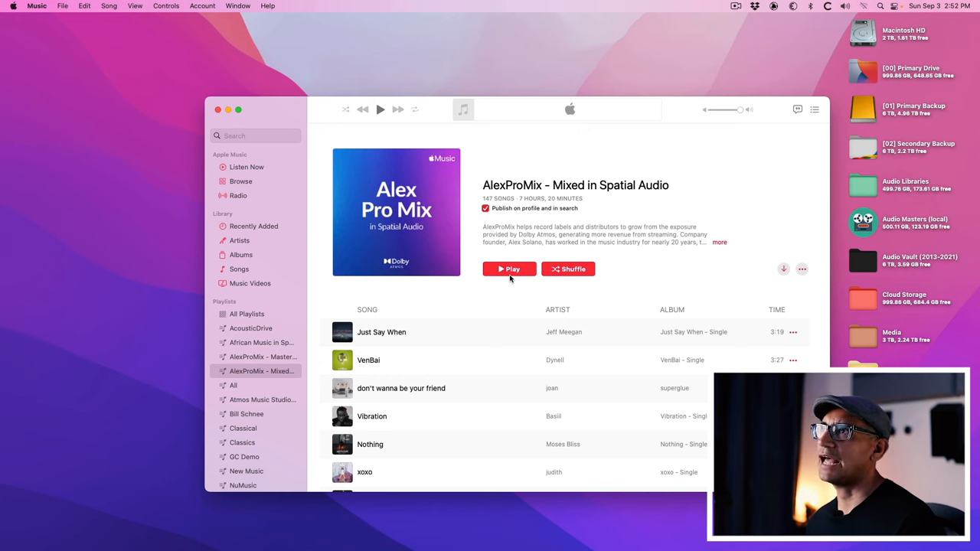
Step: In Music Preferences' Playback pane, review the lossless audio and Dolby Atmos playback choices
click(37, 6)
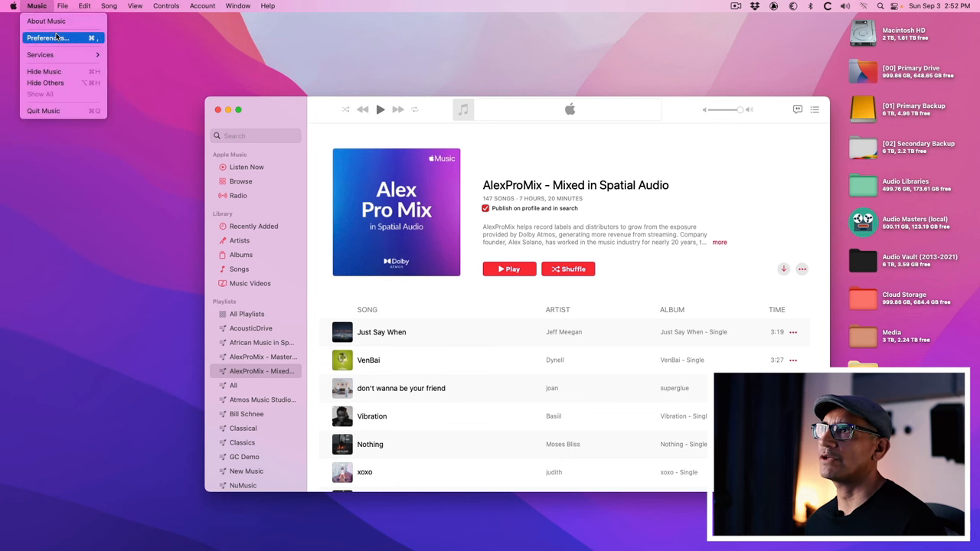
click(48, 37)
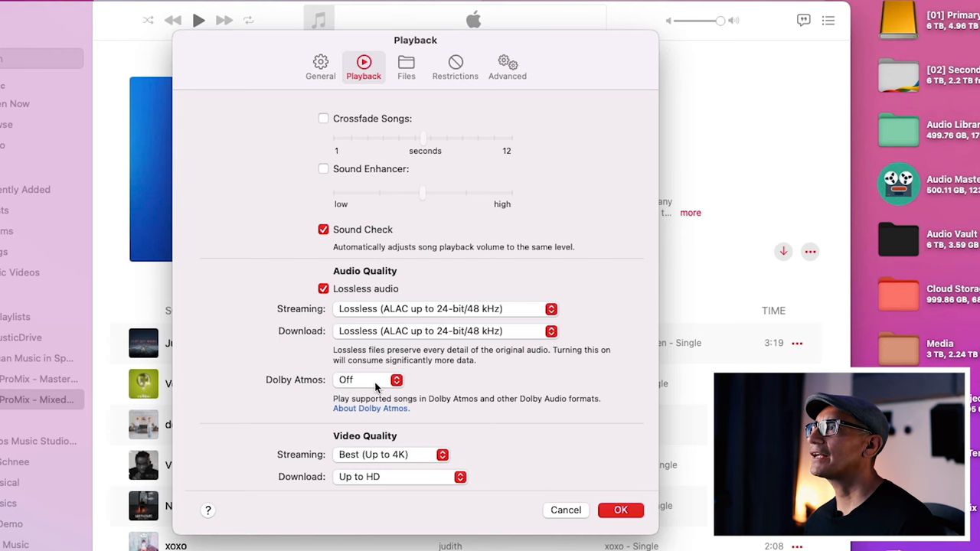
click(367, 380)
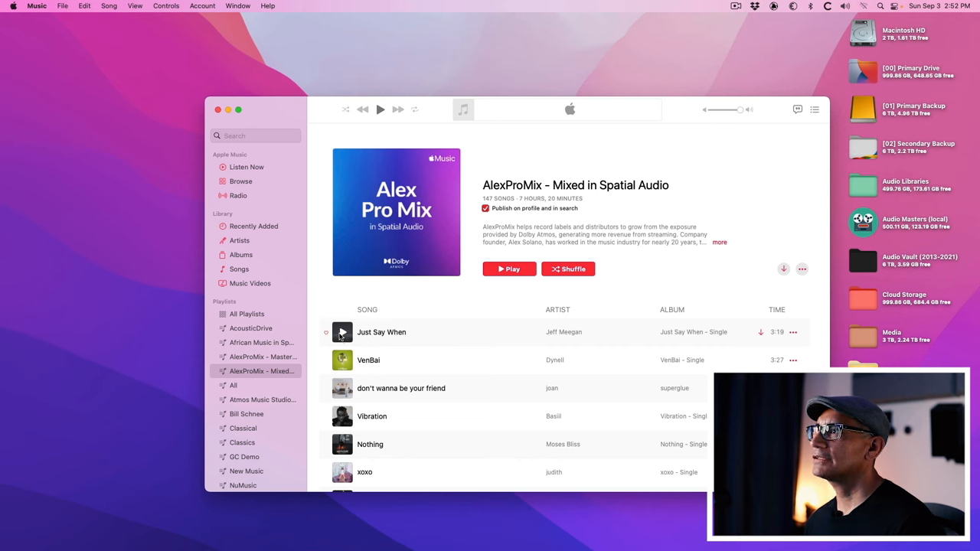
Step: Play Just Say When from the playlist and record it onto the 7.1.4 RIP track in Pro Tools
click(341, 331)
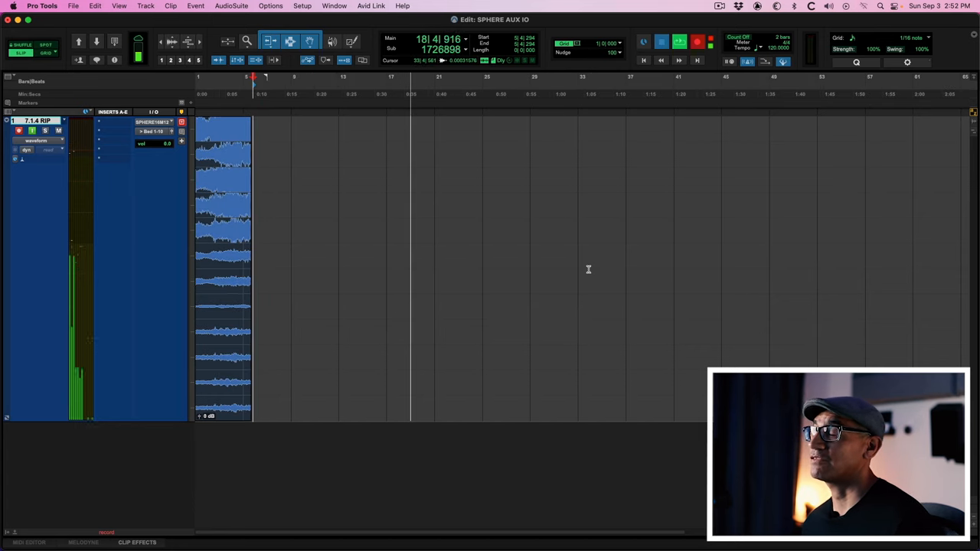
click(662, 41)
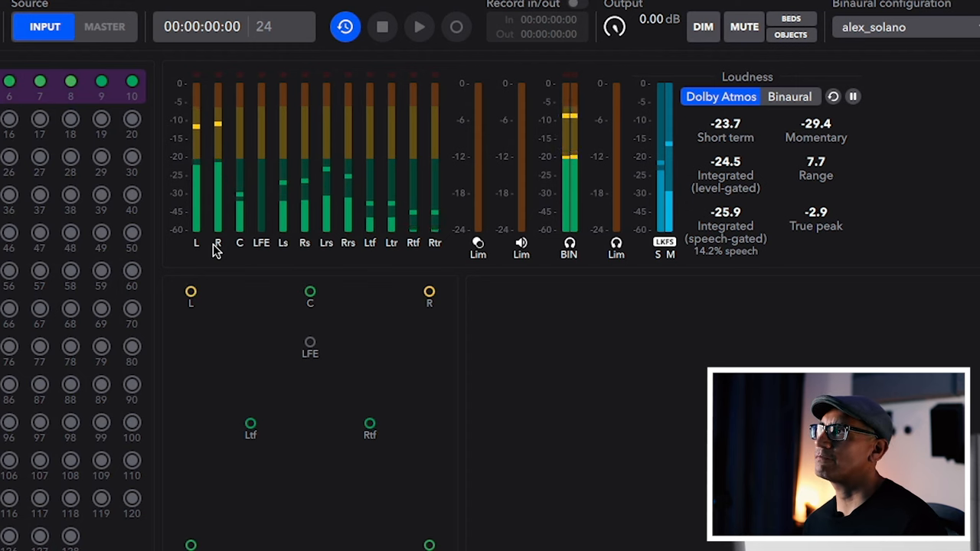
mouse_move(239, 233)
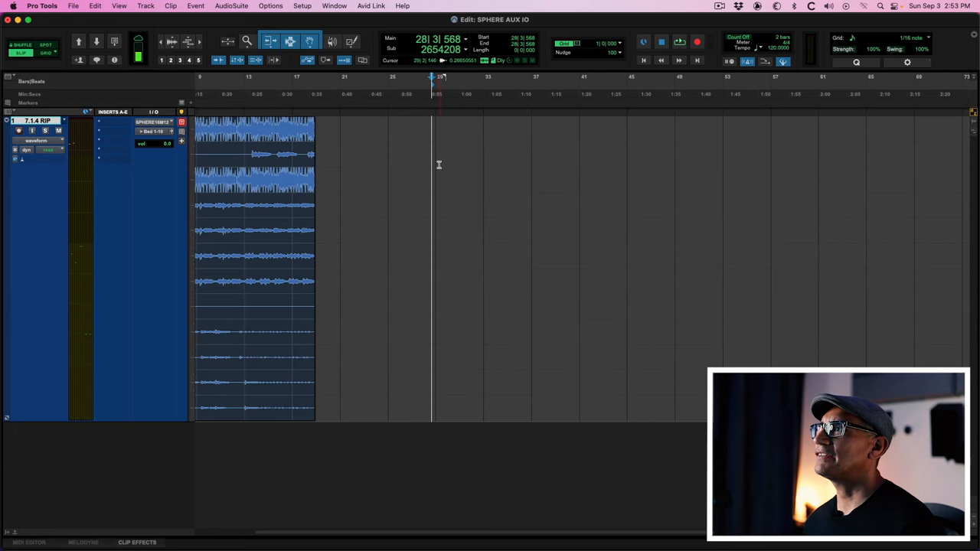
click(301, 6)
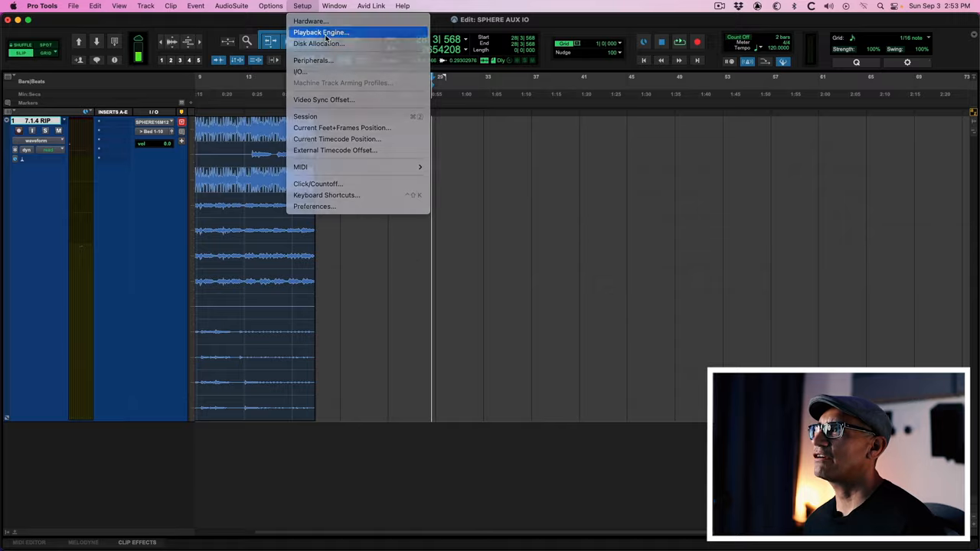
click(321, 32)
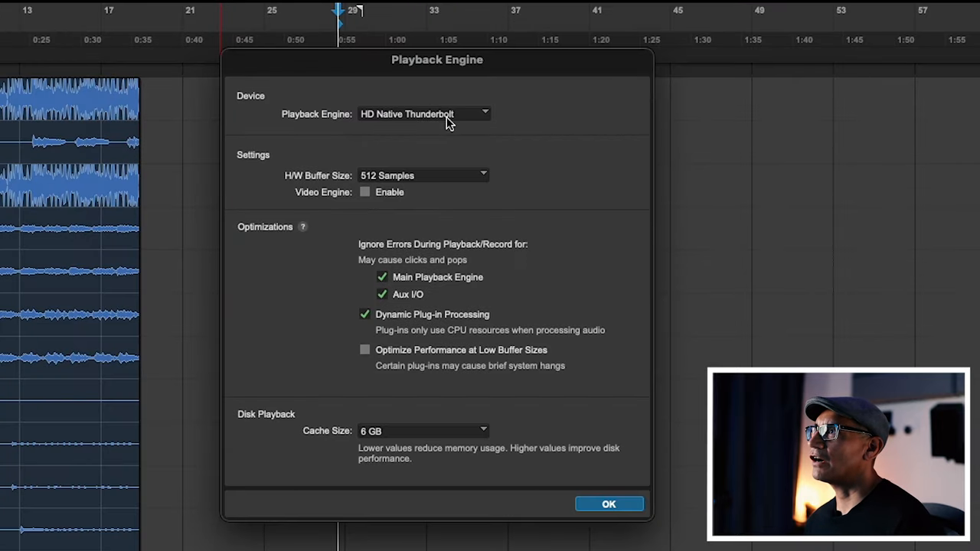
click(422, 114)
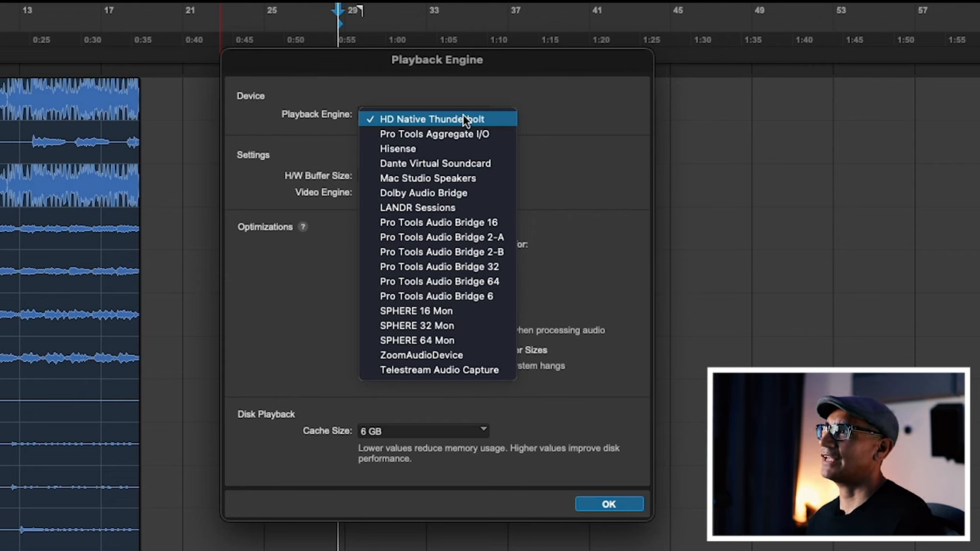
mouse_move(475, 95)
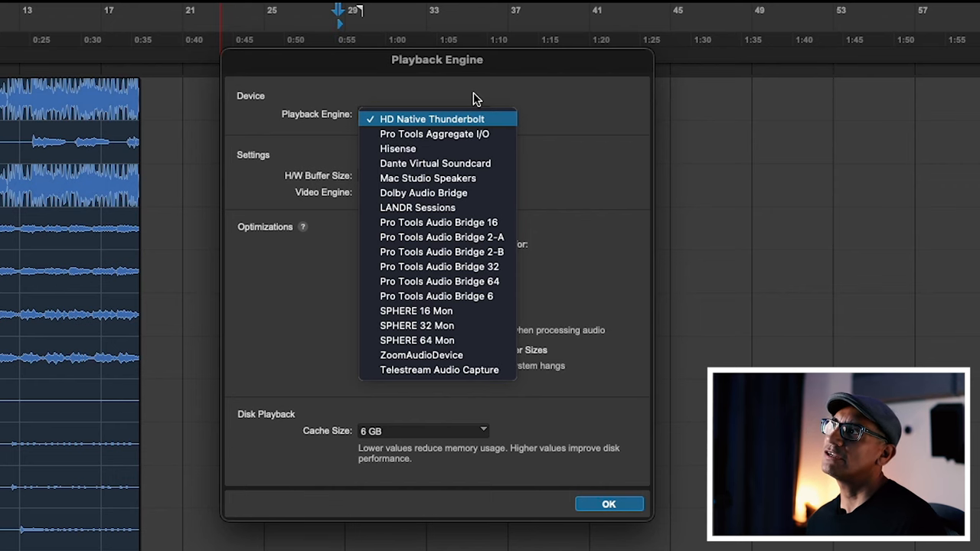
click(432, 119)
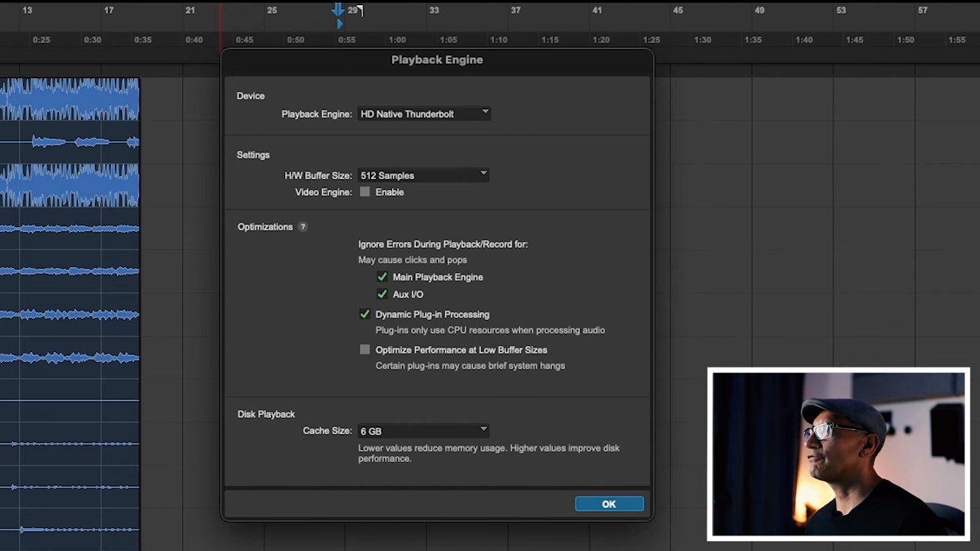
click(303, 6)
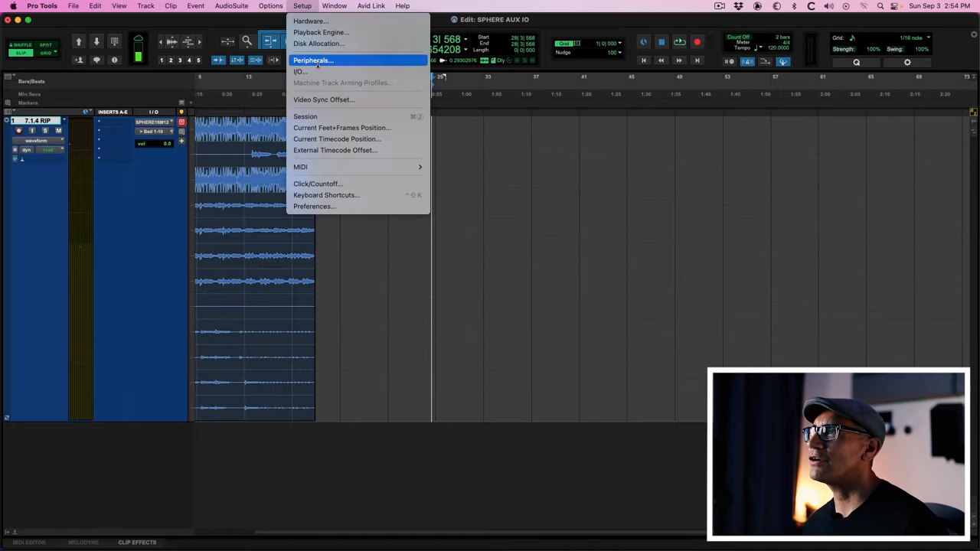
Step: Bring up I/O Setup's Input grid at the SPHERE 16 Mon 1-2 path set to 7.1.4
click(299, 72)
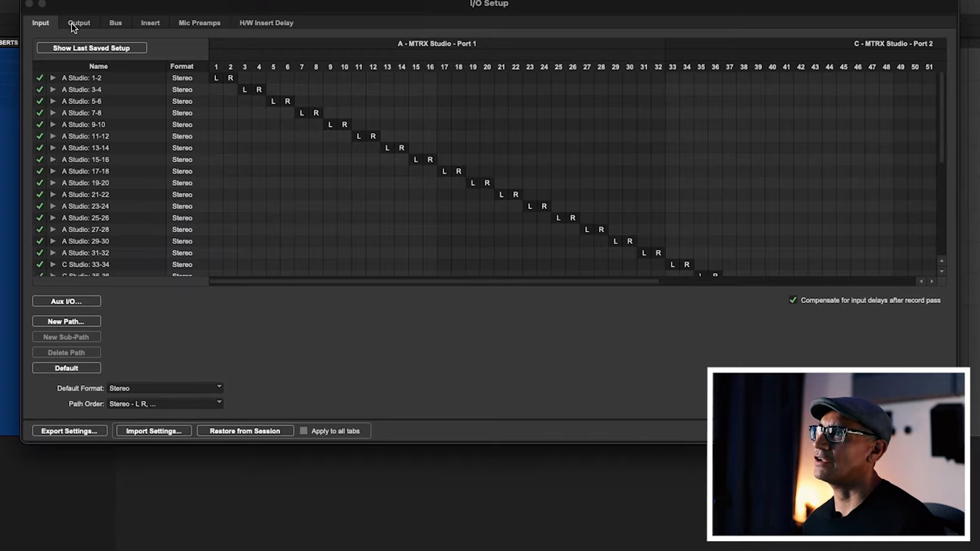
scroll(down, 3)
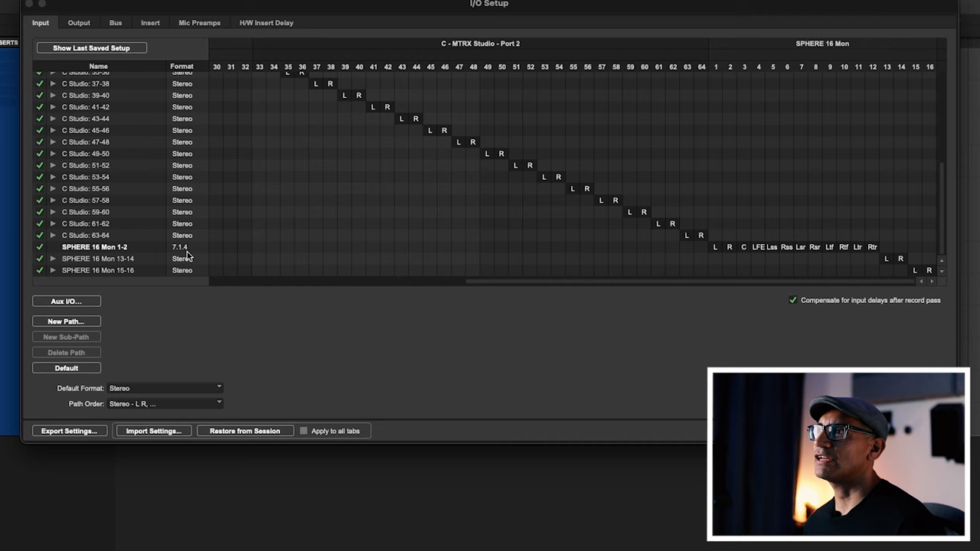
mouse_move(846, 254)
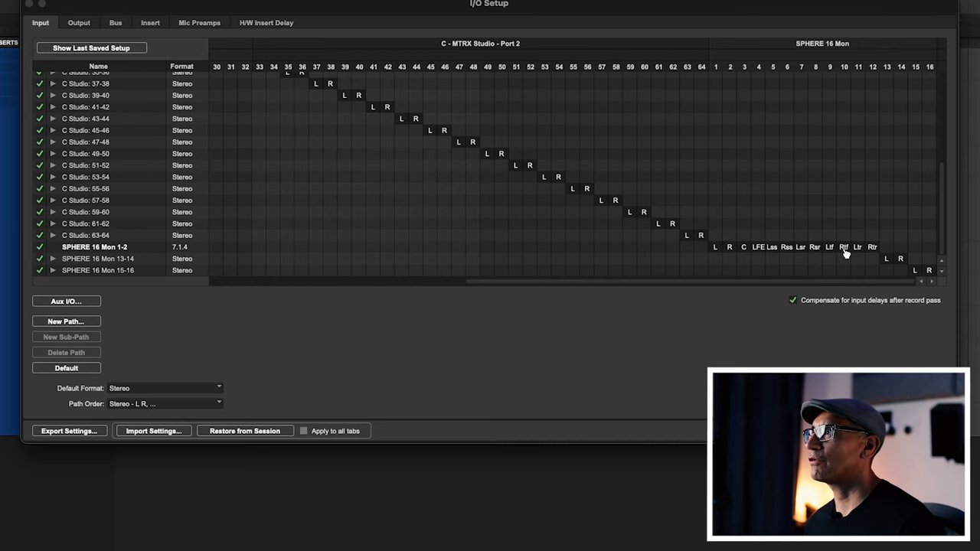